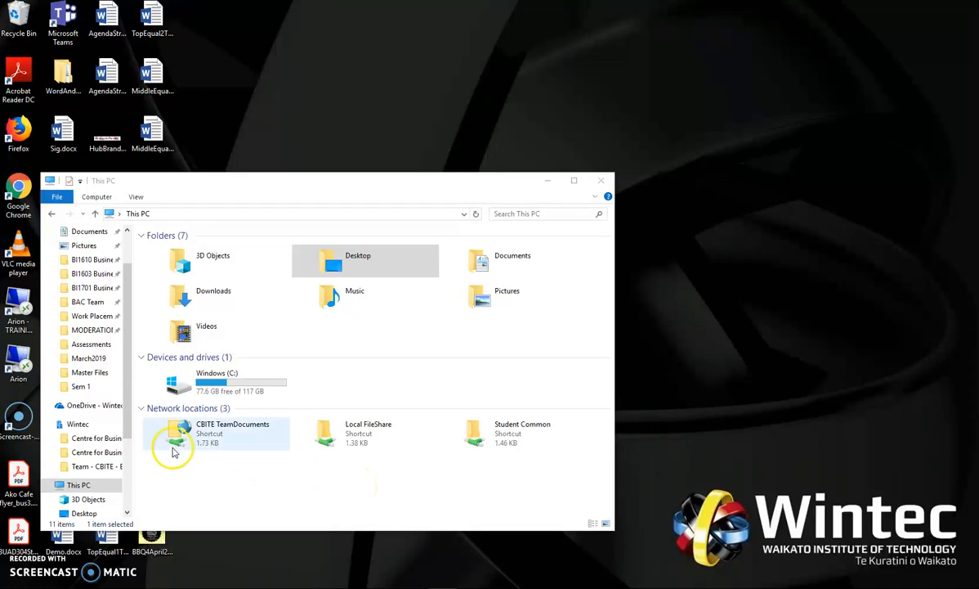
Navigate into Student Common > busd304 > Master Files and browse its document list
click(507, 434)
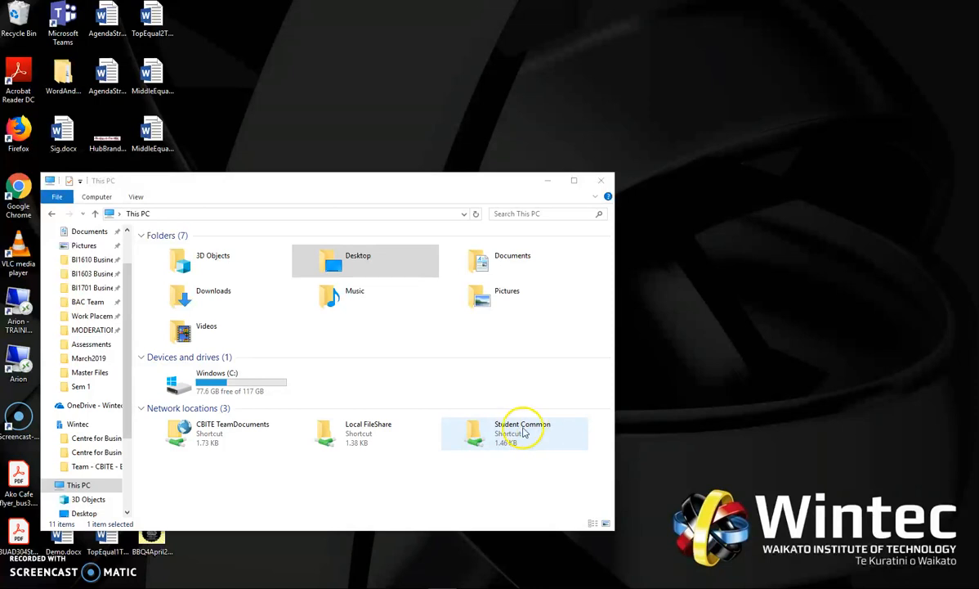
click(515, 432)
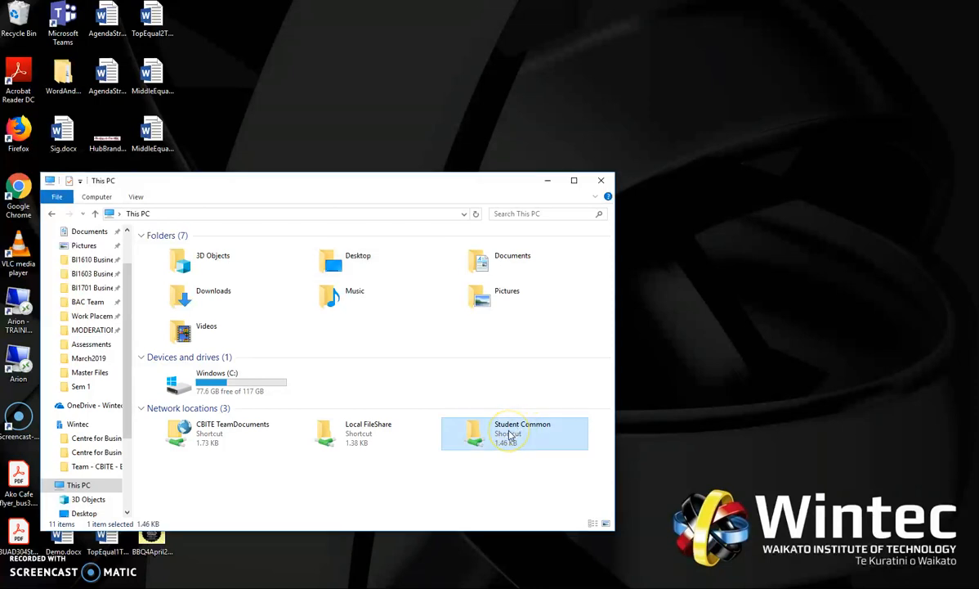
double_click(513, 431)
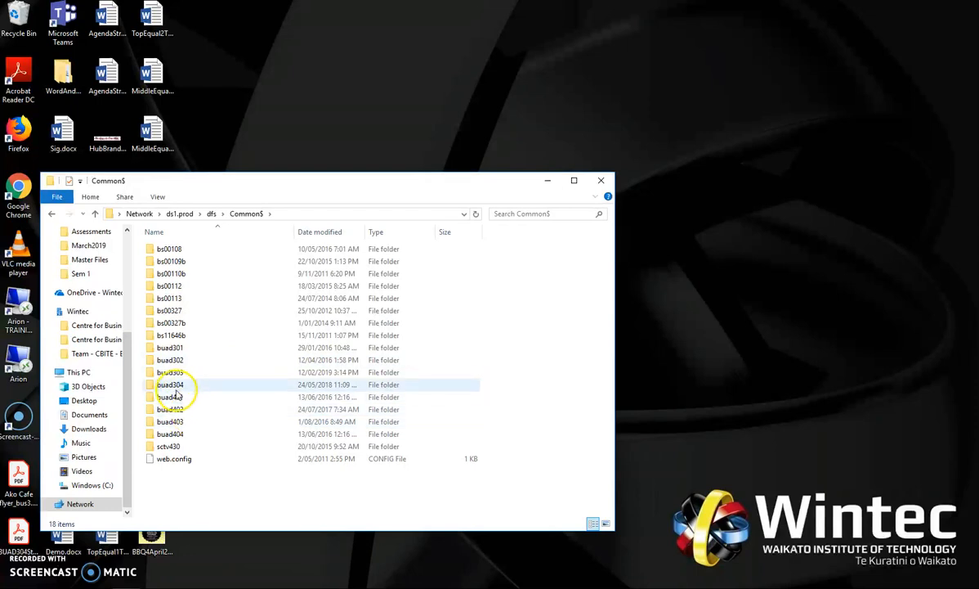
double_click(170, 384)
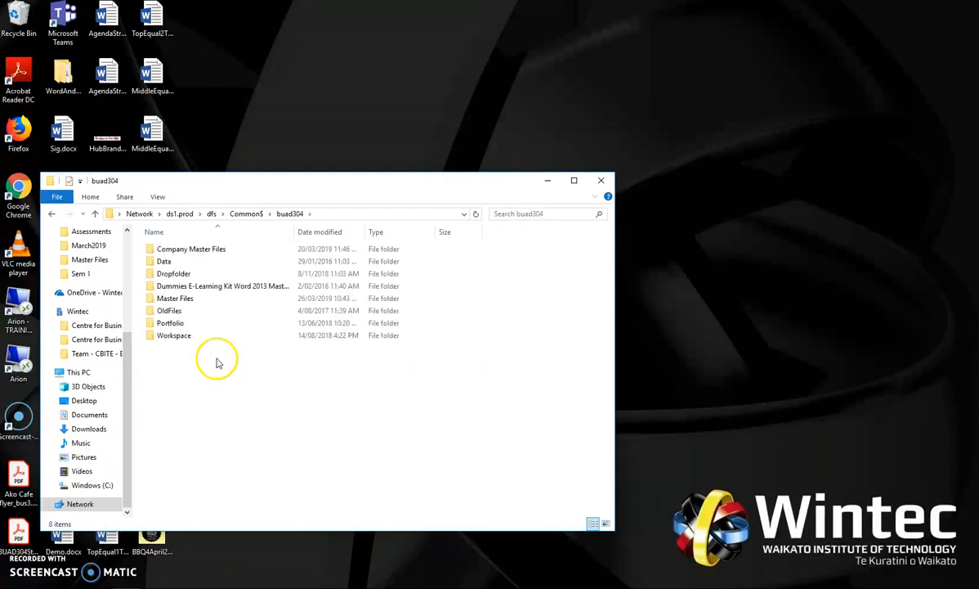
double_click(175, 298)
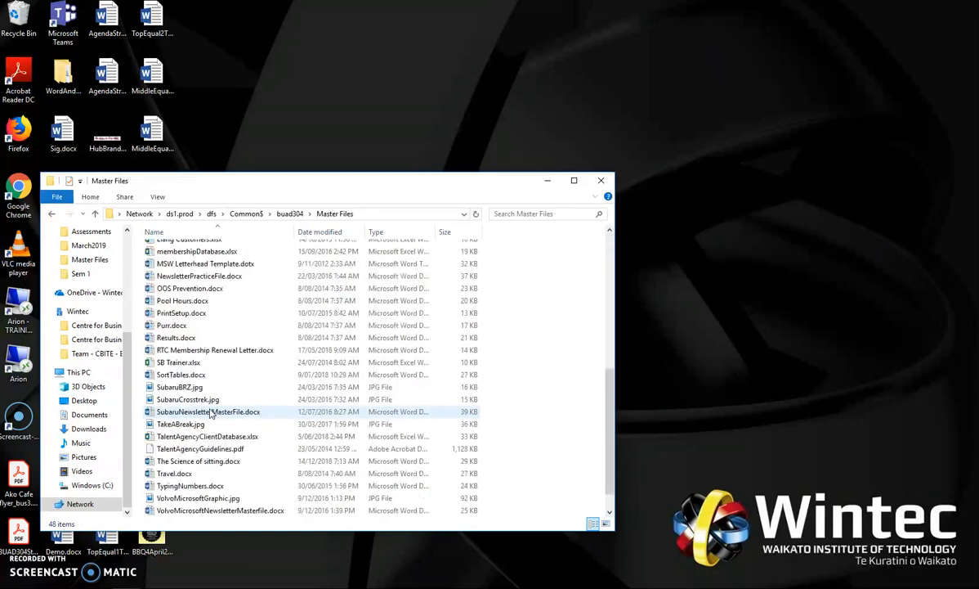
scroll(down, 3)
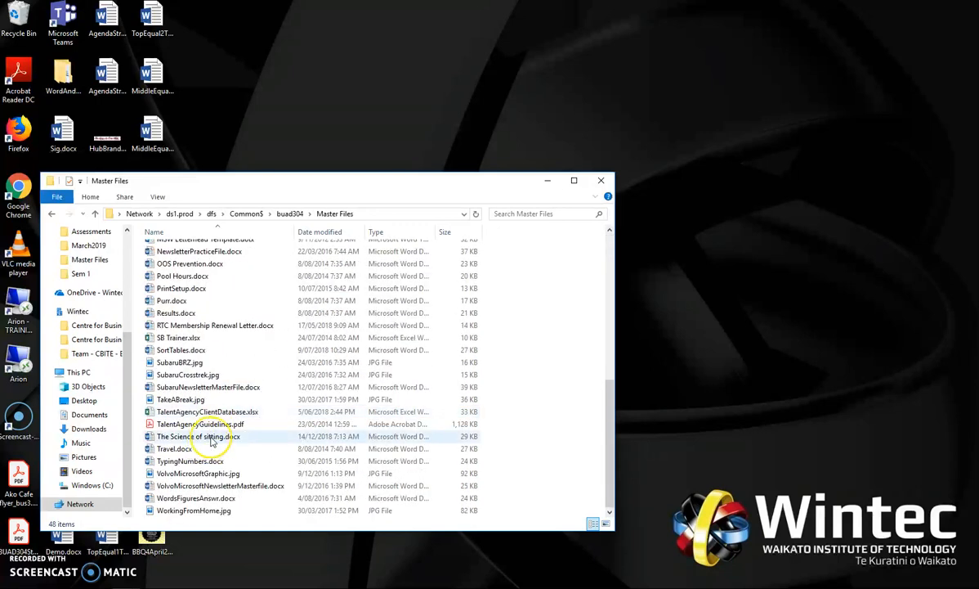
Open The Science of sitting.docx in Word and show the References tools
double_click(199, 435)
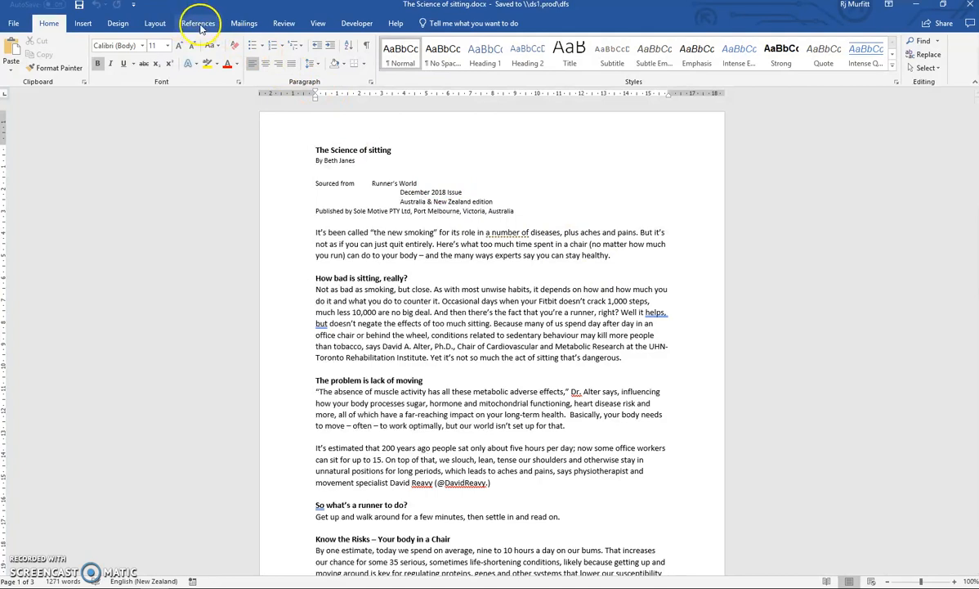
click(198, 22)
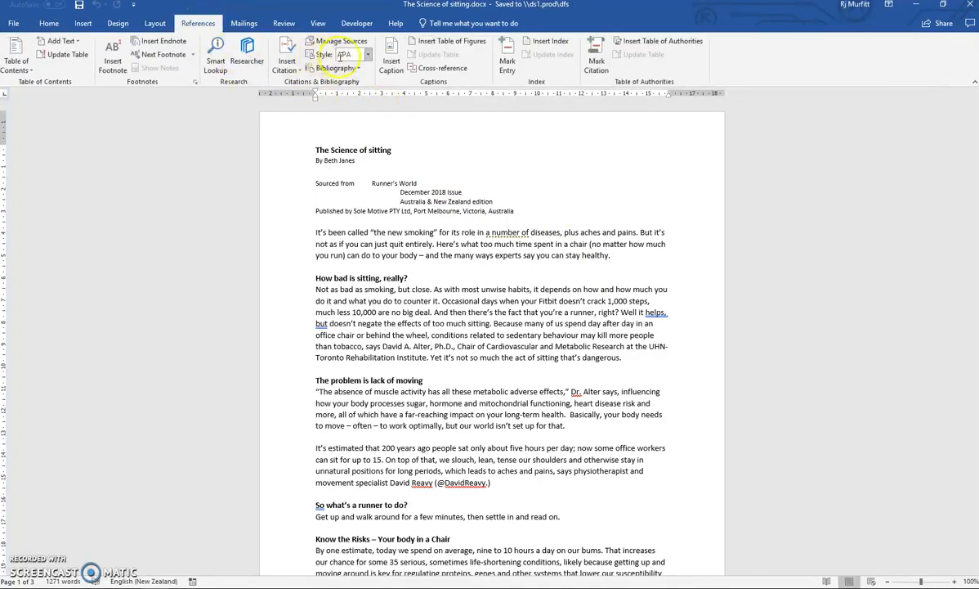
mouse_move(350, 55)
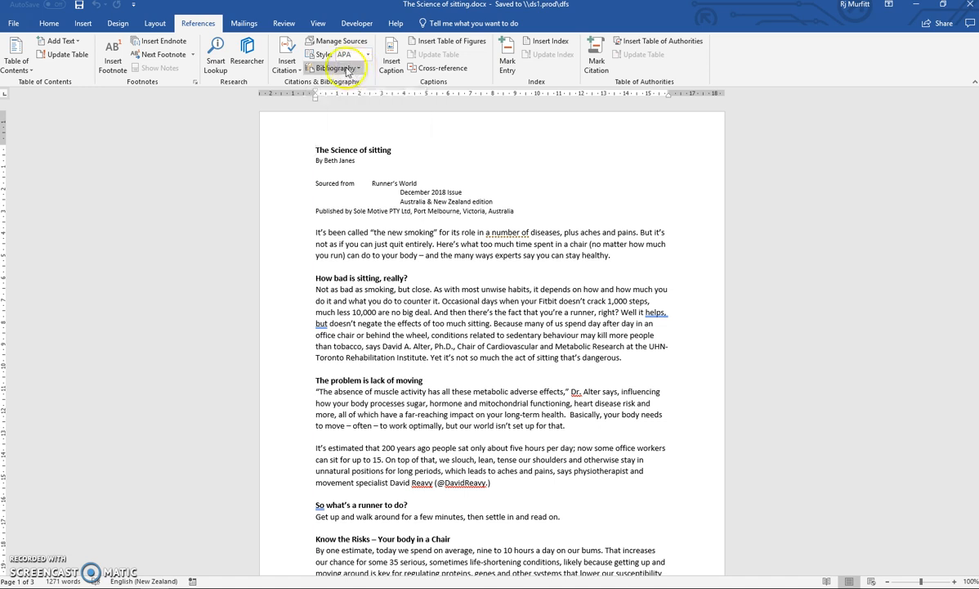
mouse_move(337, 41)
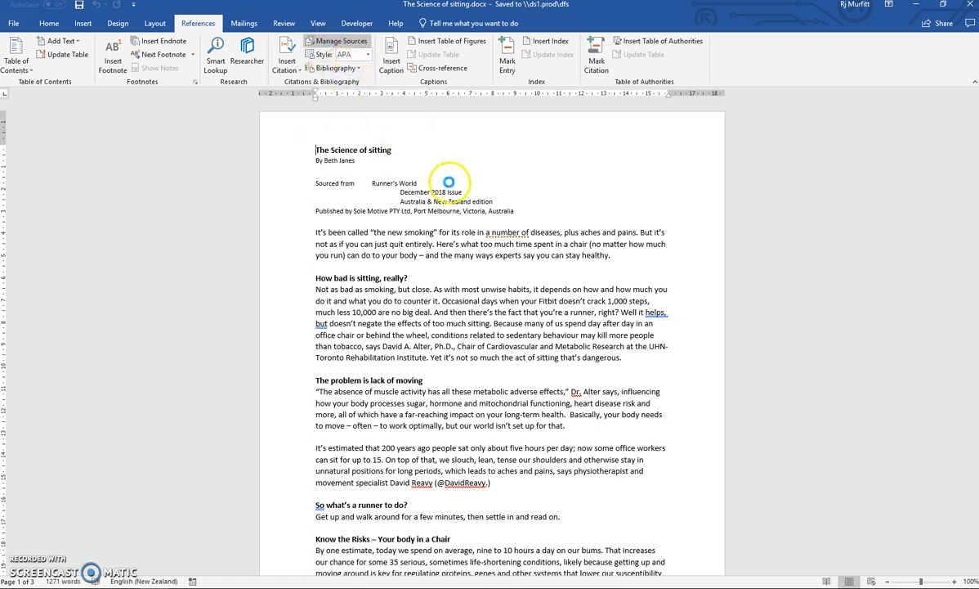
Open the Source Manager and begin a new periodical-article source
click(336, 40)
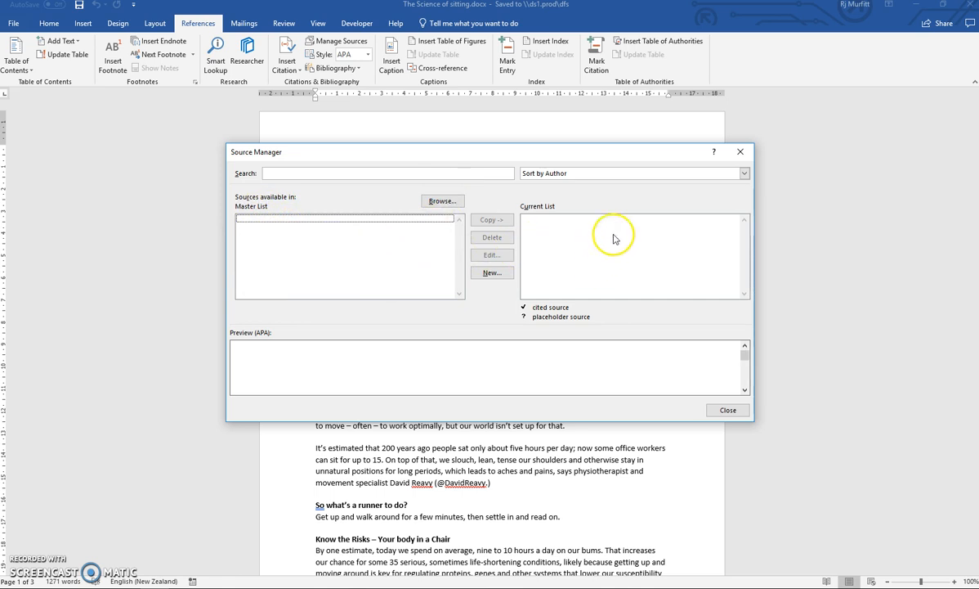
mouse_move(540, 227)
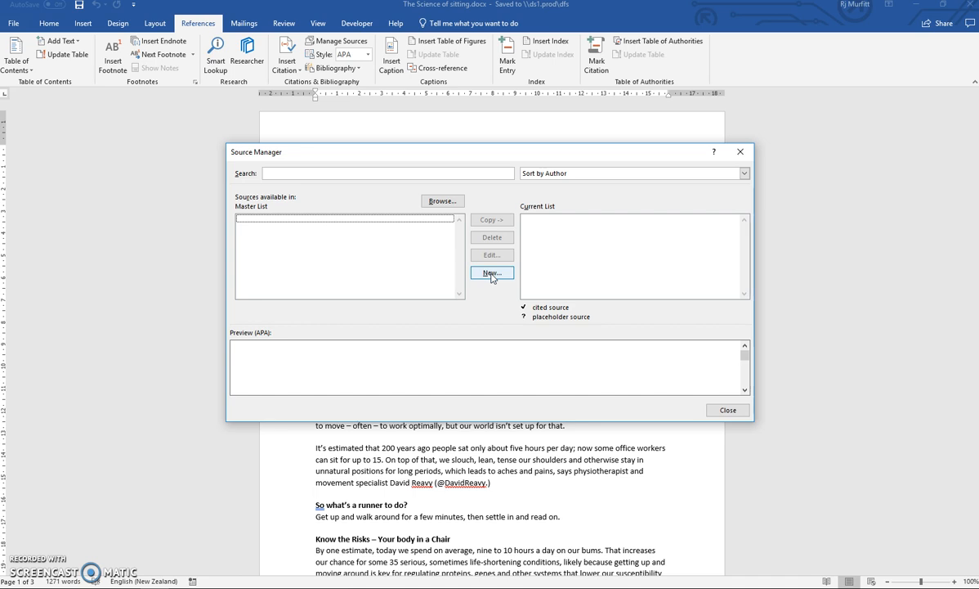
click(490, 271)
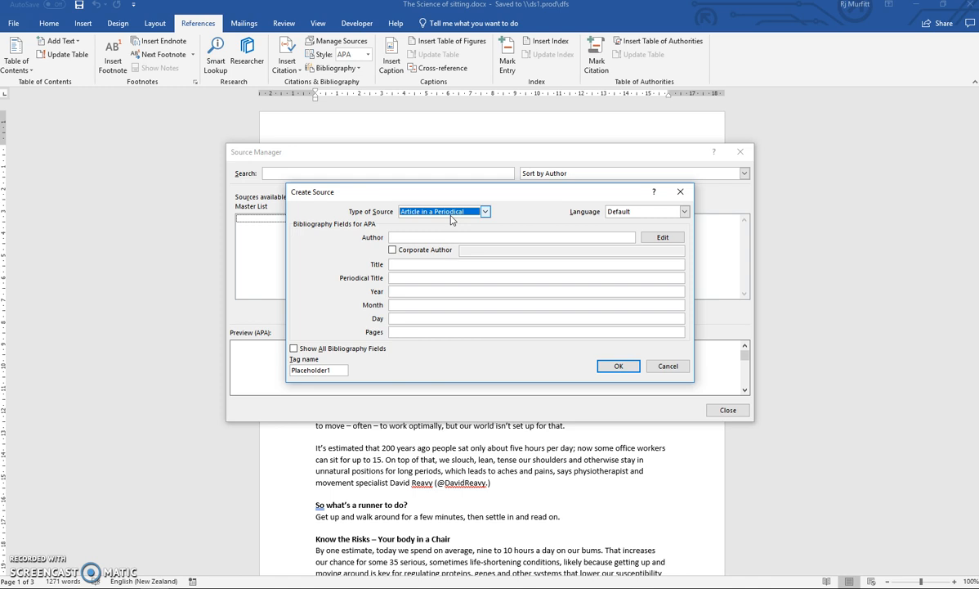
click(486, 211)
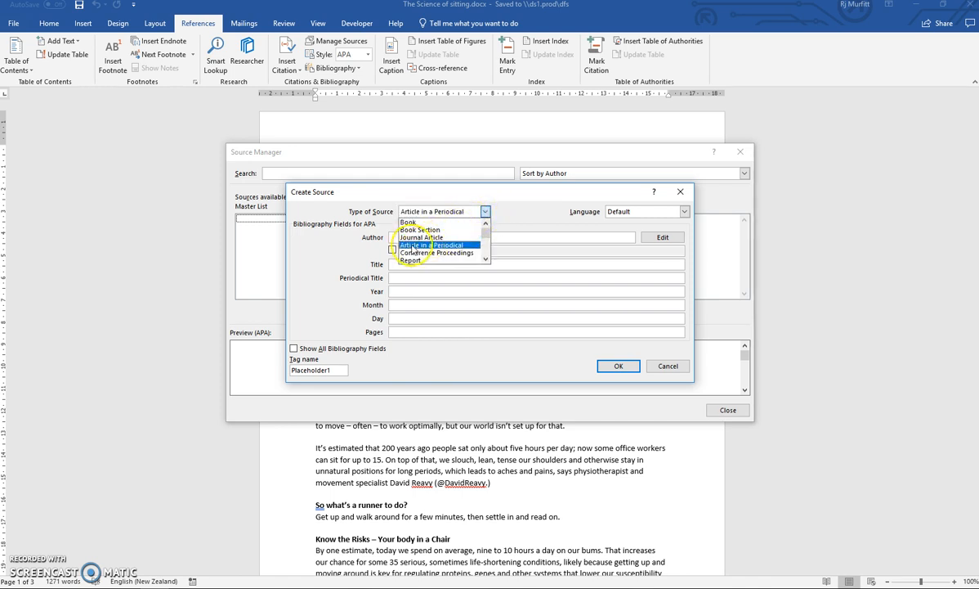
click(432, 246)
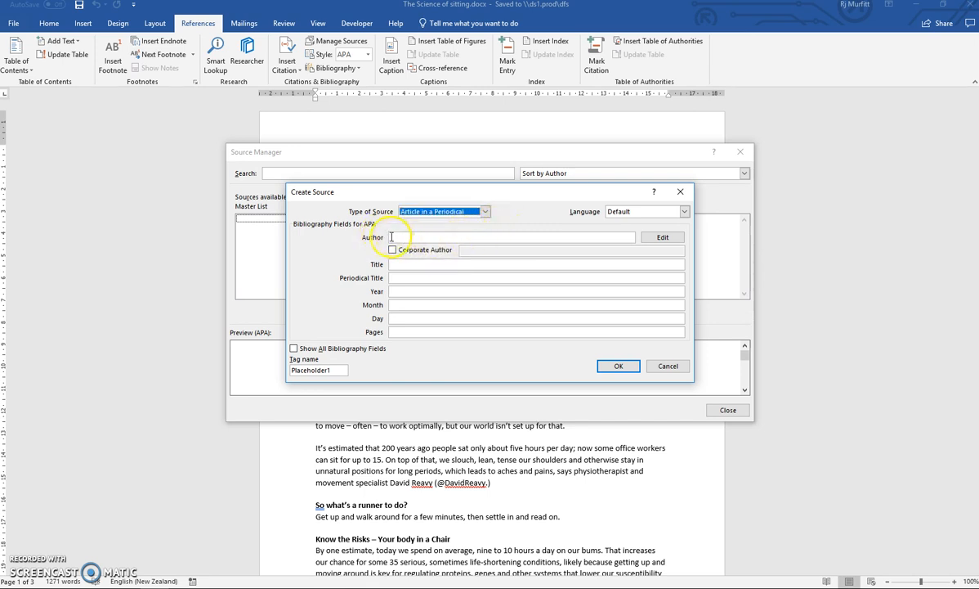
mouse_move(546, 236)
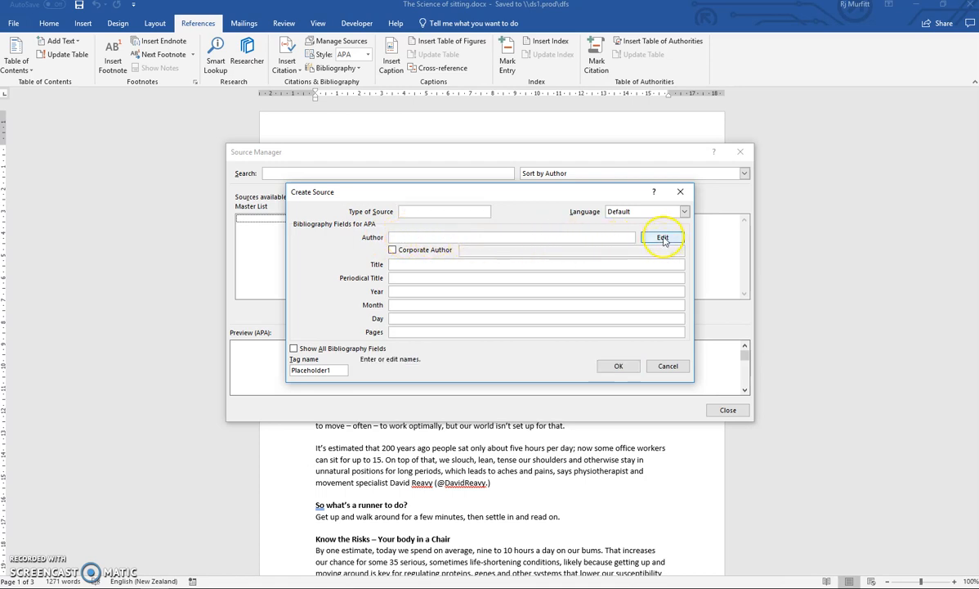
Add author James, Beth to the new source's author list via the name editor
click(662, 237)
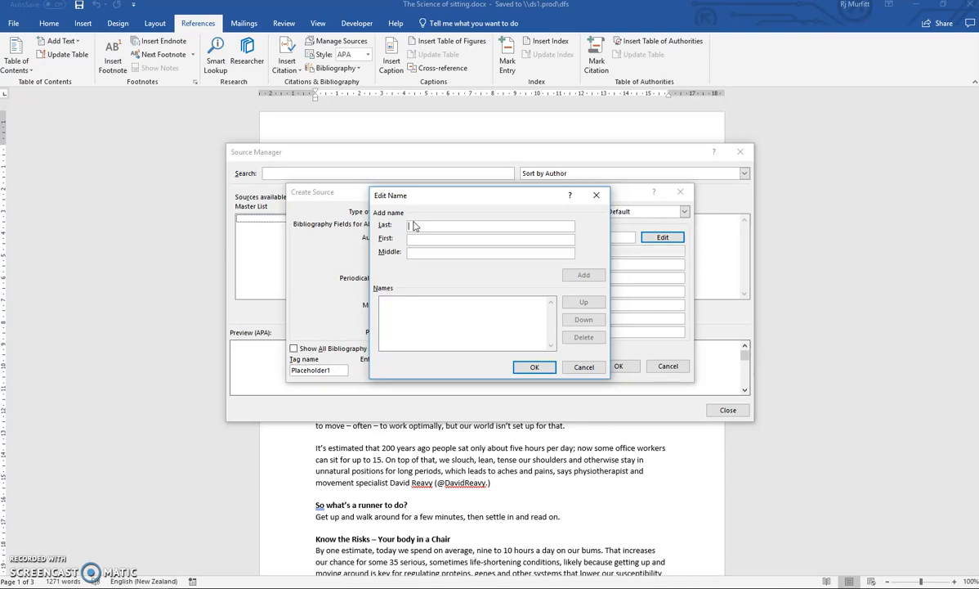
text(Janes)
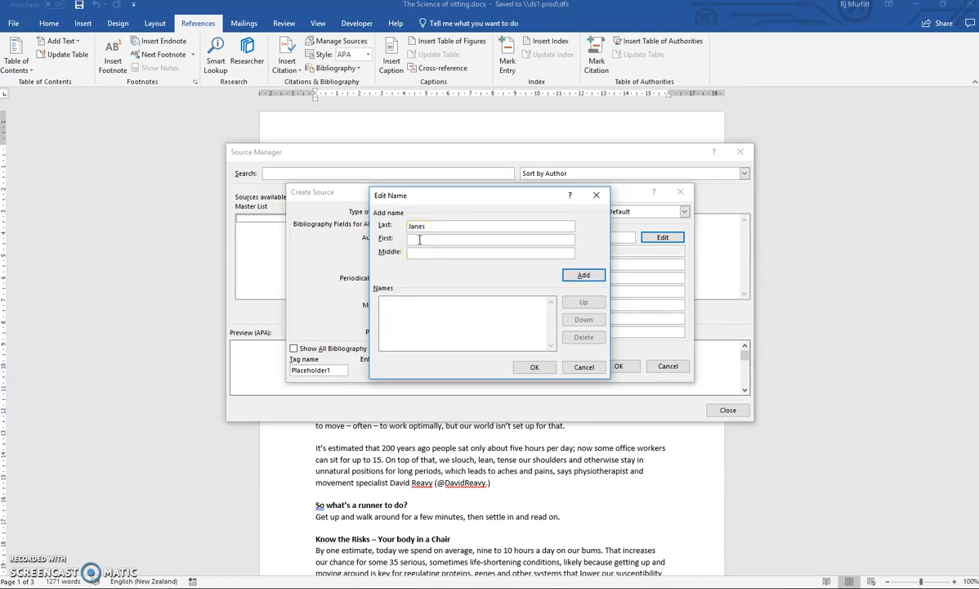
text(Beth)
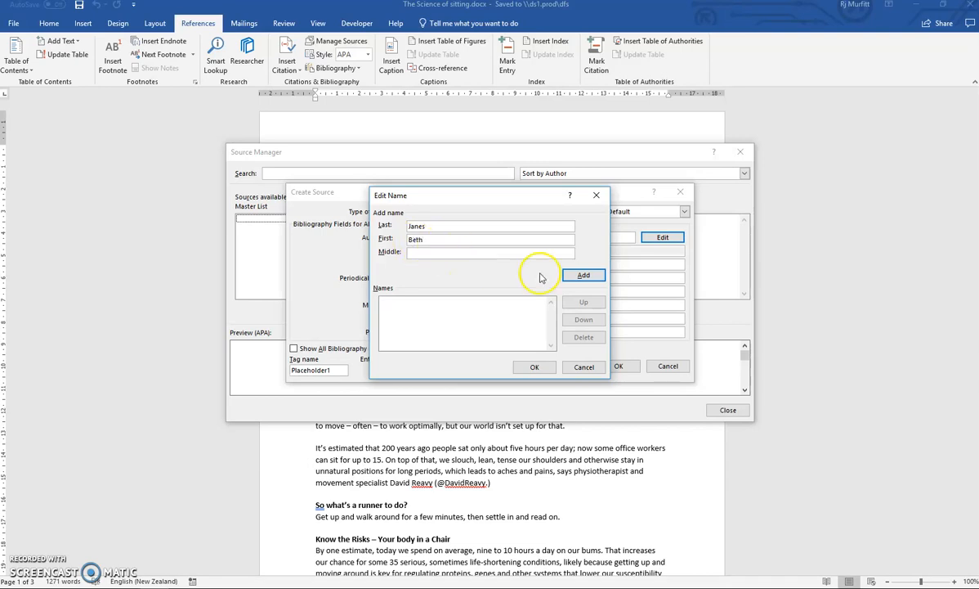
click(582, 274)
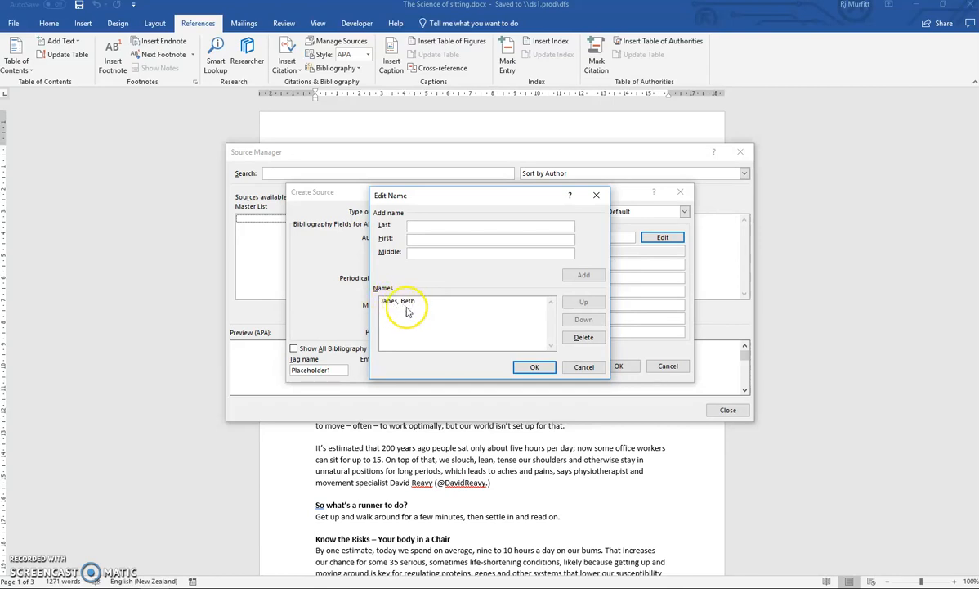
click(533, 366)
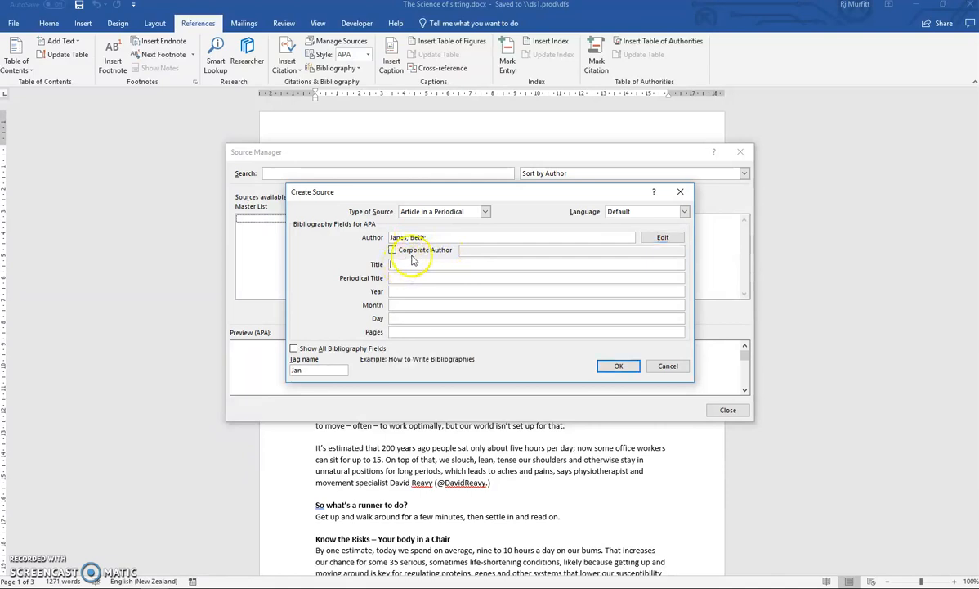
Enter title The Science of Sitting and periodical Runner's World
text(The Science of Sitting)
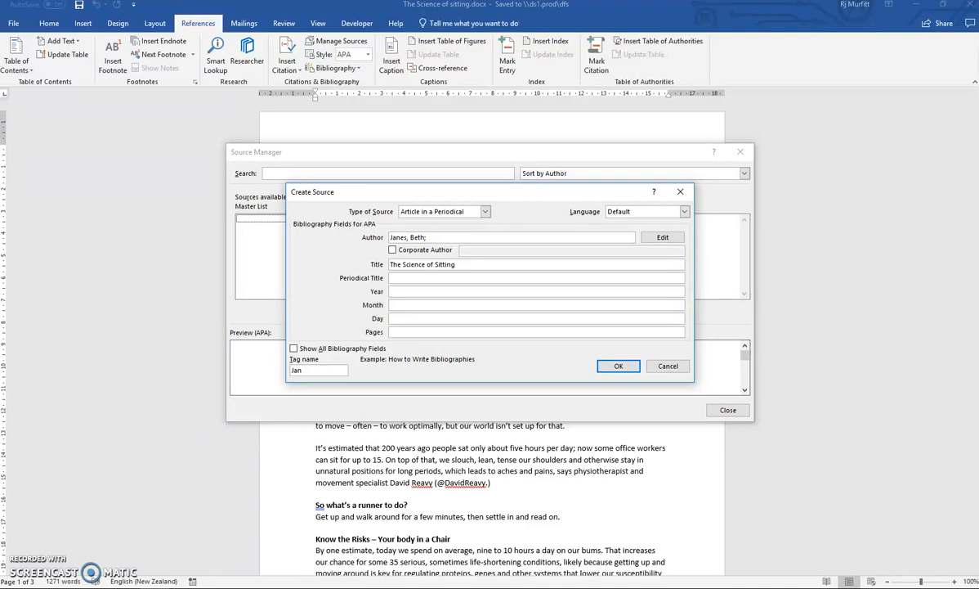
click(399, 278)
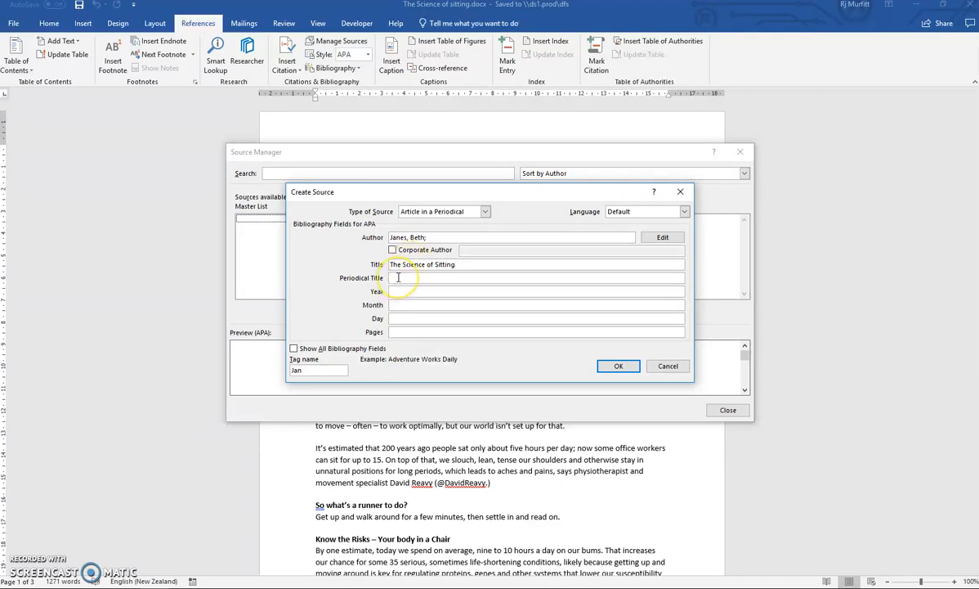
text(Runner's Wor)
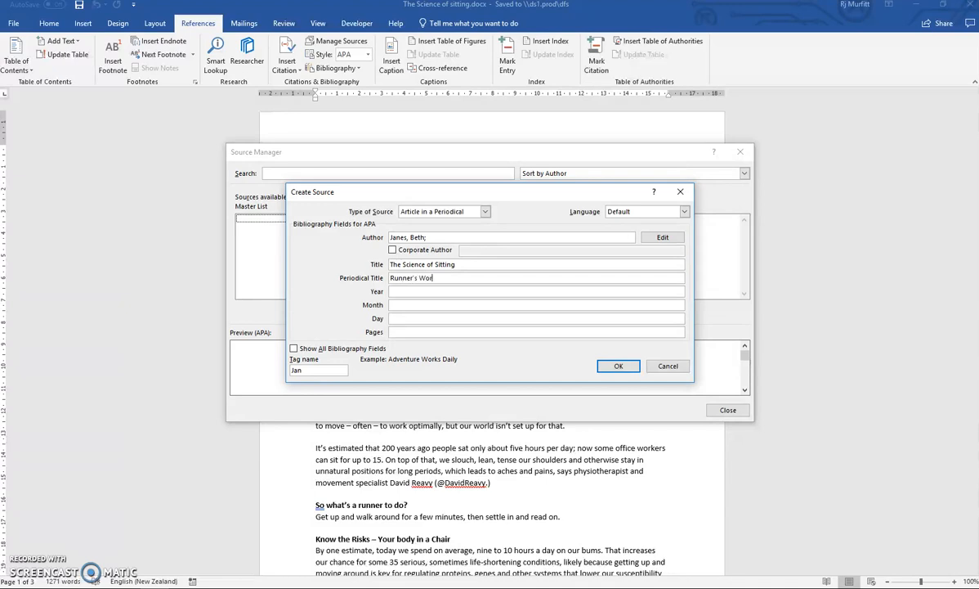
Fill in year 2018, month December and pages 30-32
click(536, 291)
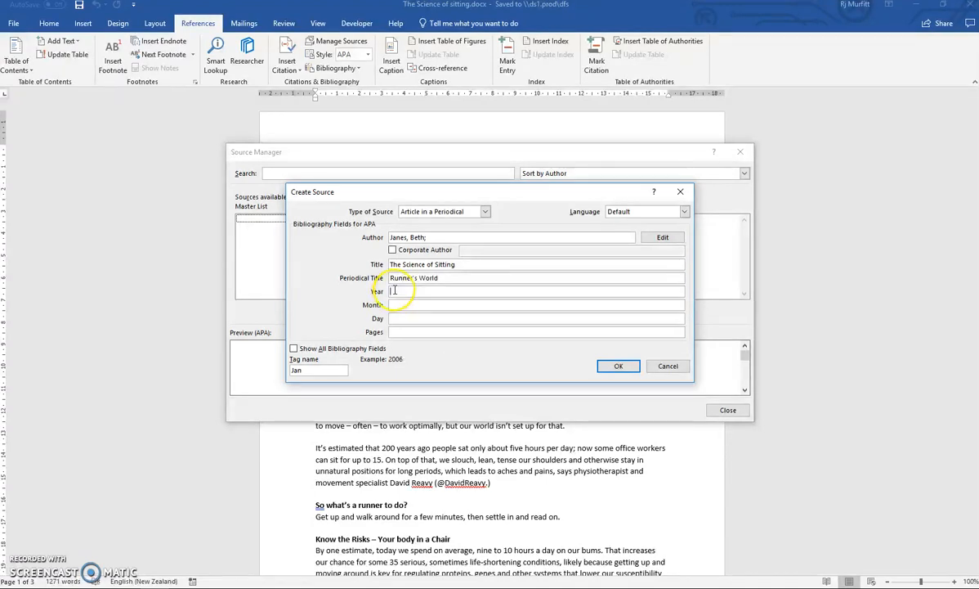
text(2018)
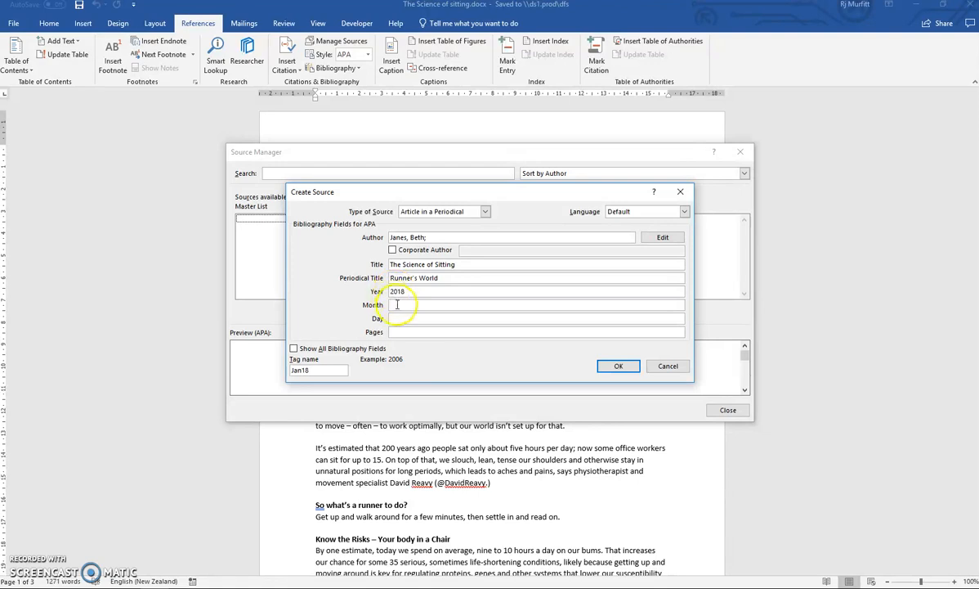
text(December)
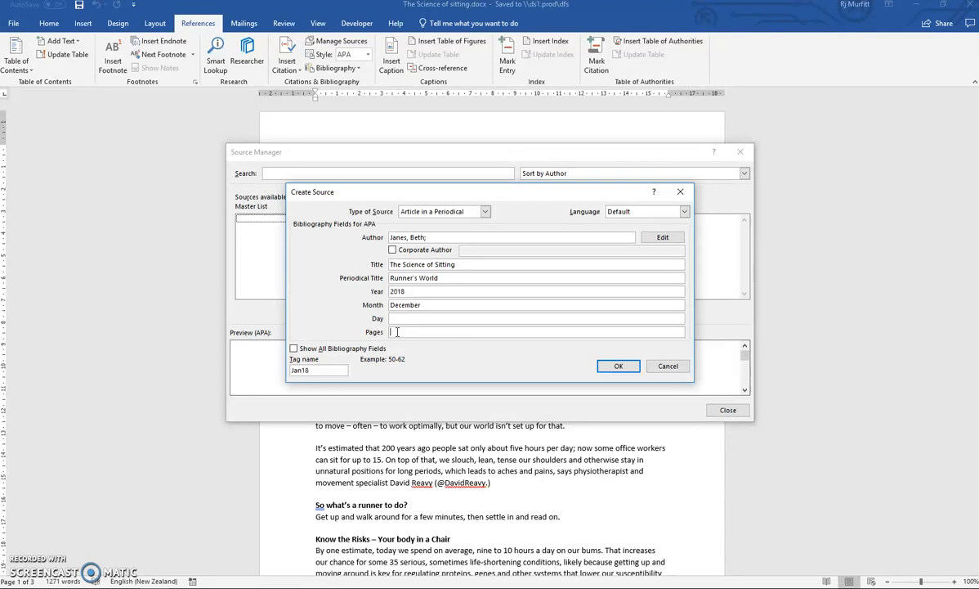
text(30-32)
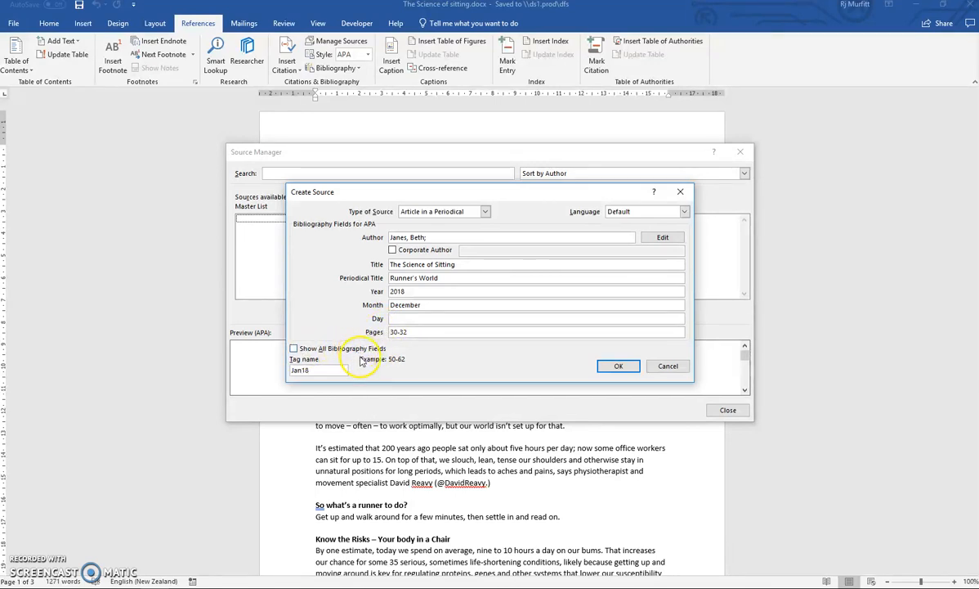
Show all bibliography fields and add editor Holmes, Lisa, publisher Sole Motive Pty Ltd, Australia & New Zealand Edition
click(294, 347)
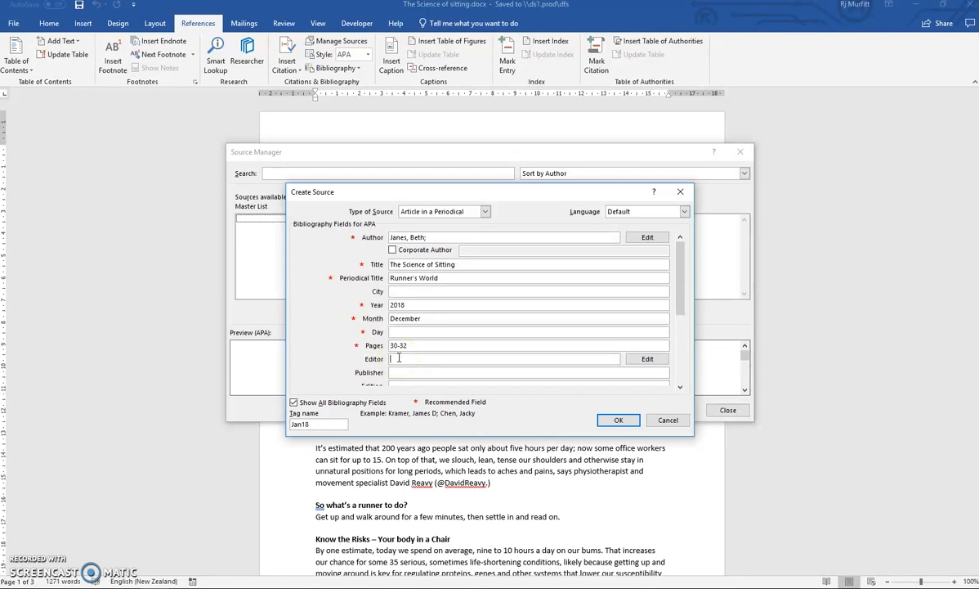
text(Holmes, Lisa)
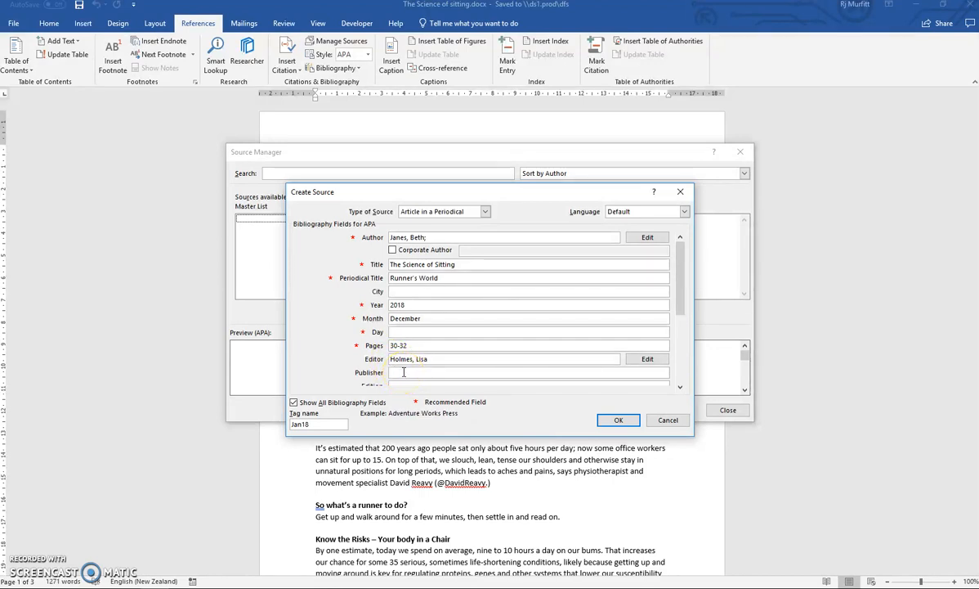
text(S)
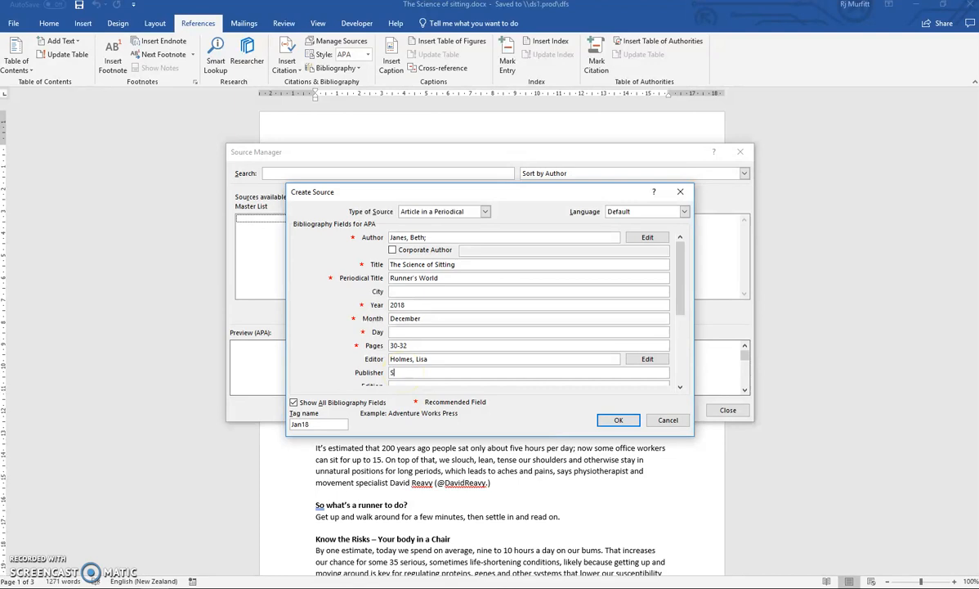
text(ole Motive PTY Ltd)
click(530, 384)
text(Australia &)
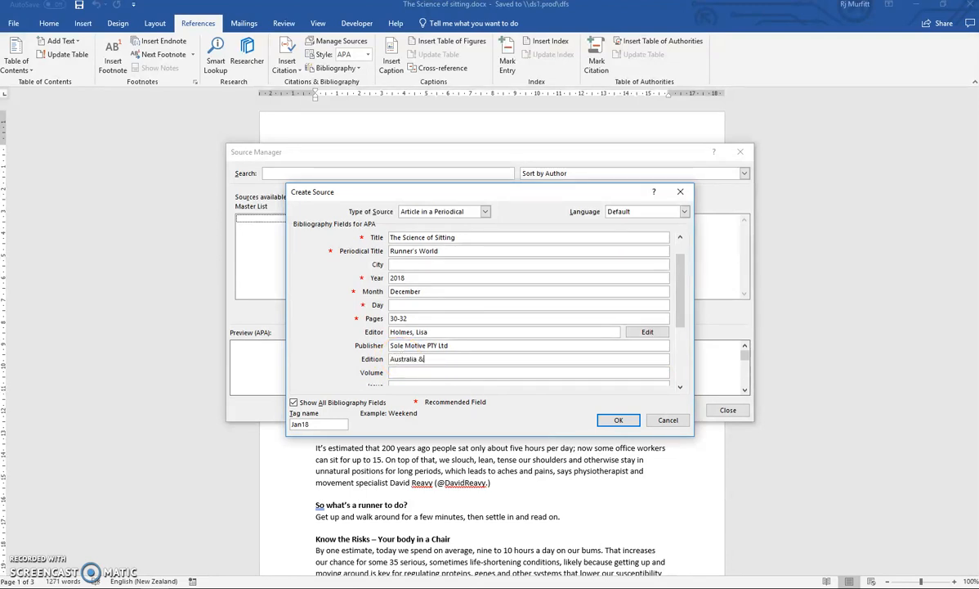
text(New Zealand Edition)
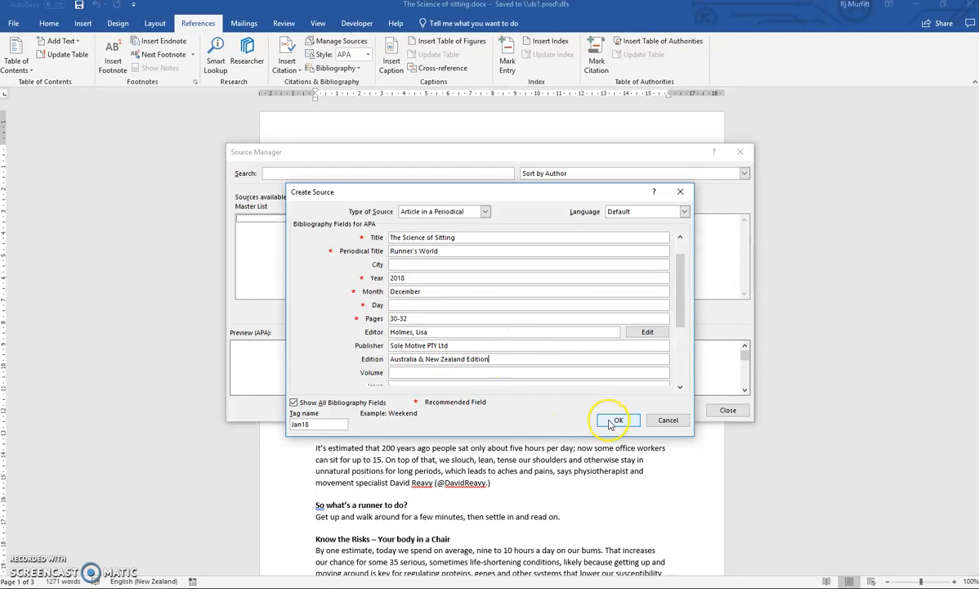
Save the James 2018 source and close the Source Manager to return to the document
click(618, 418)
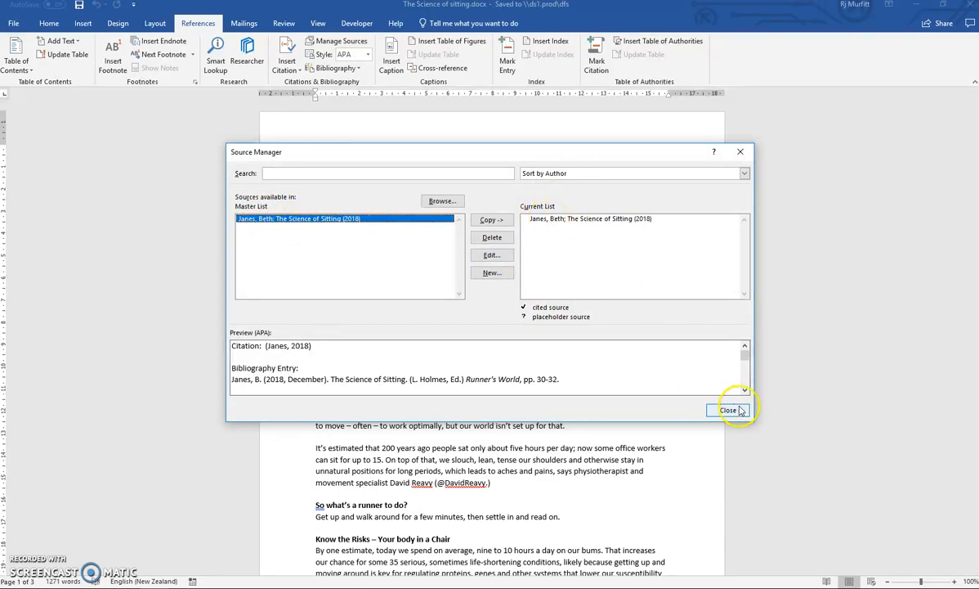
click(727, 409)
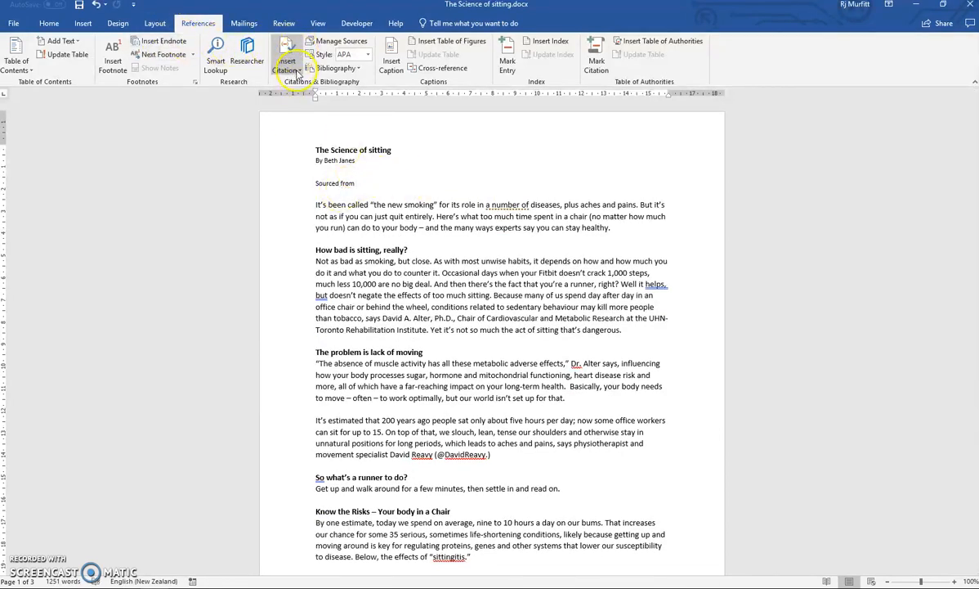
Insert the (James, 2018) citation after 'Sourced from' and bring up its options
click(288, 53)
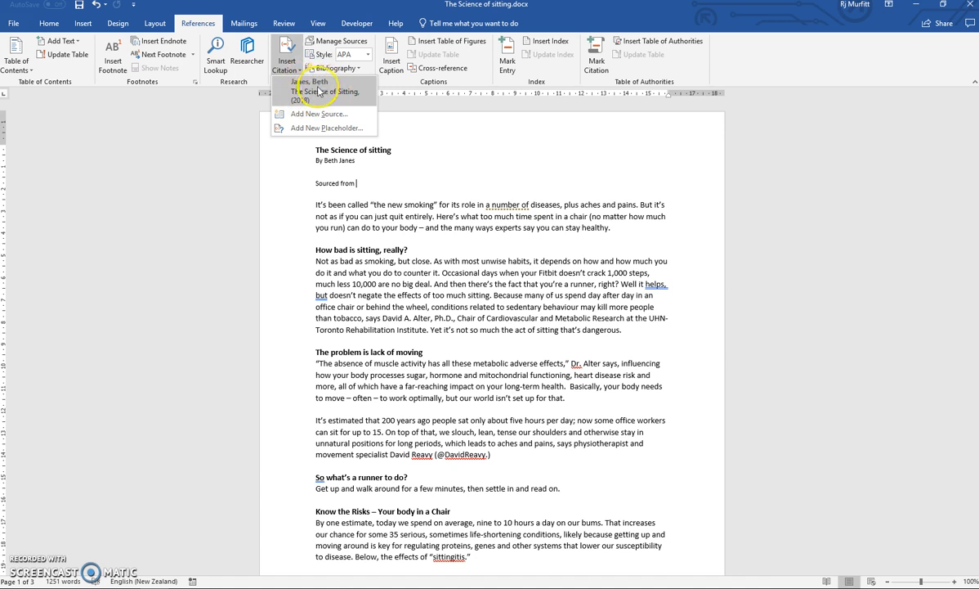
click(314, 91)
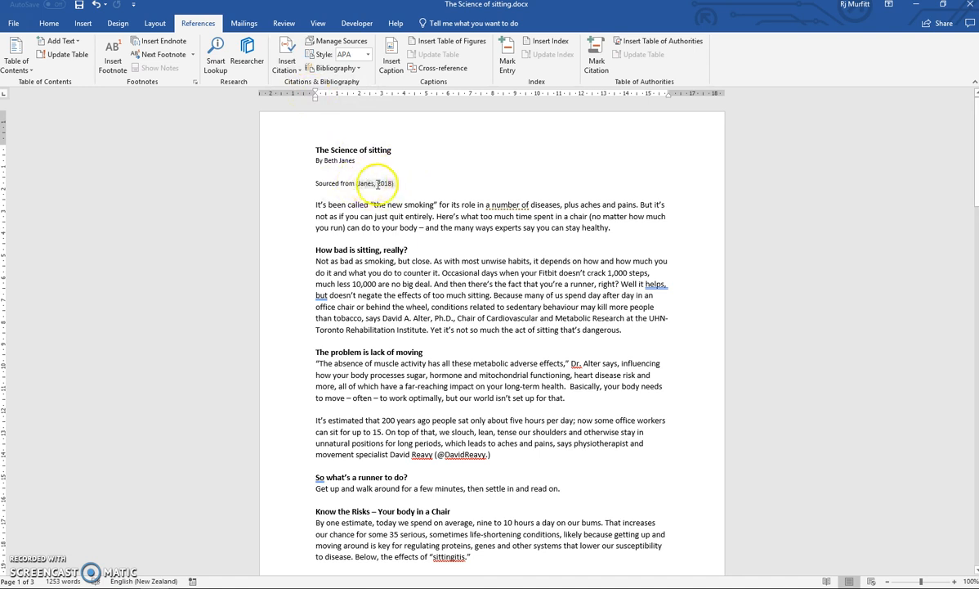
click(376, 183)
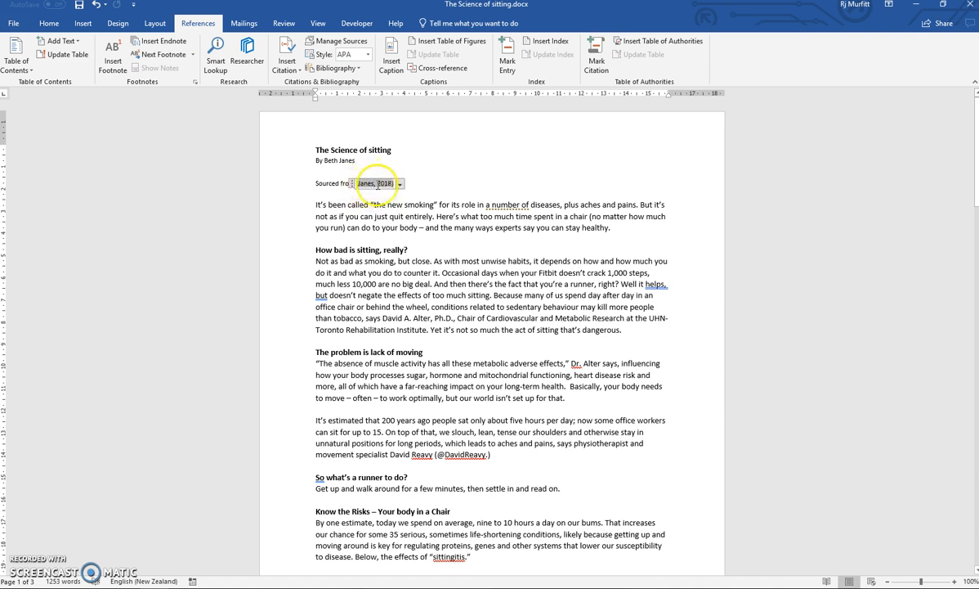
right_click(377, 183)
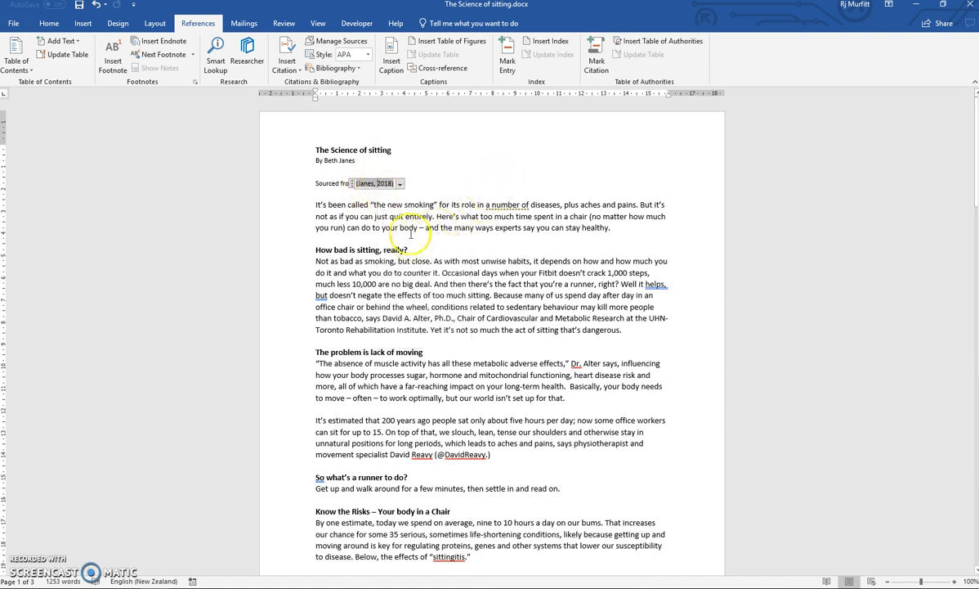
Move to the end of the article and use the Layout tools to add a page break for a new final page
scroll(down, 3)
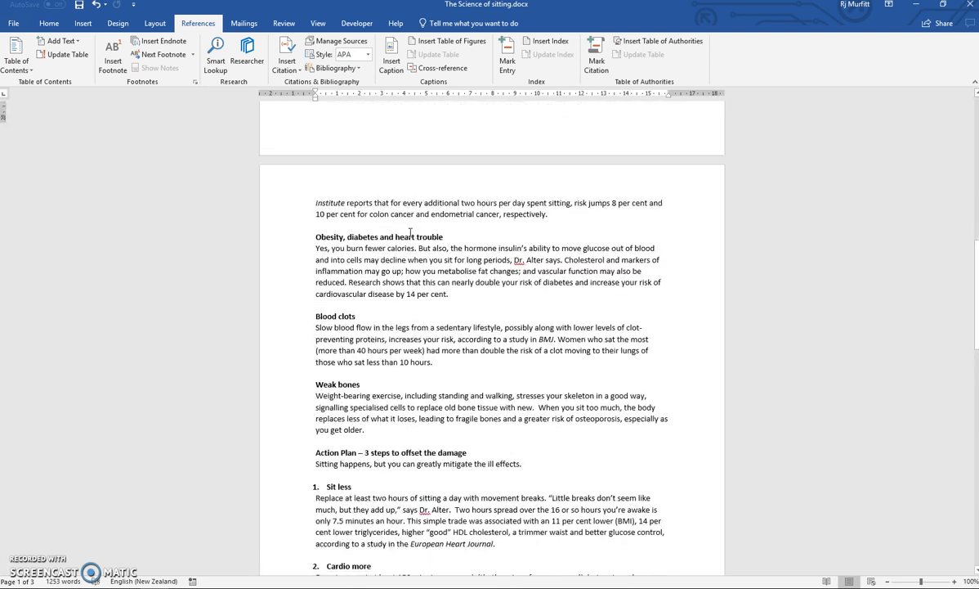
scroll(down, 3)
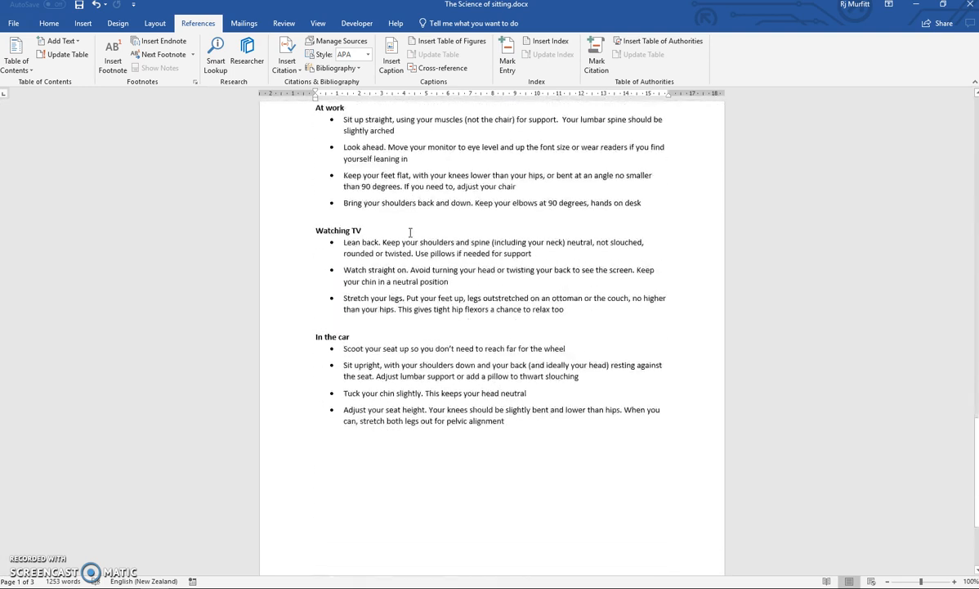
scroll(down, 3)
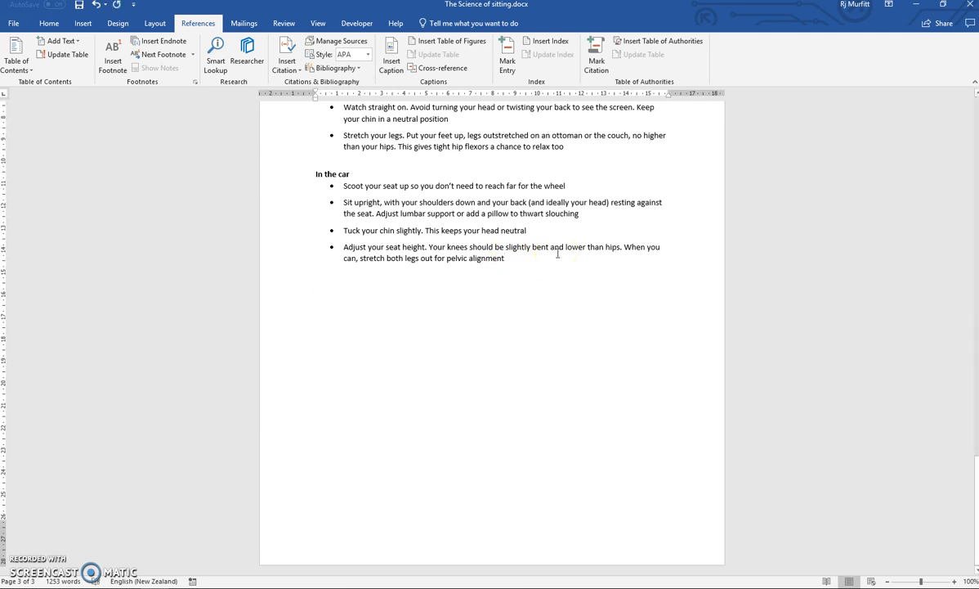
click(154, 23)
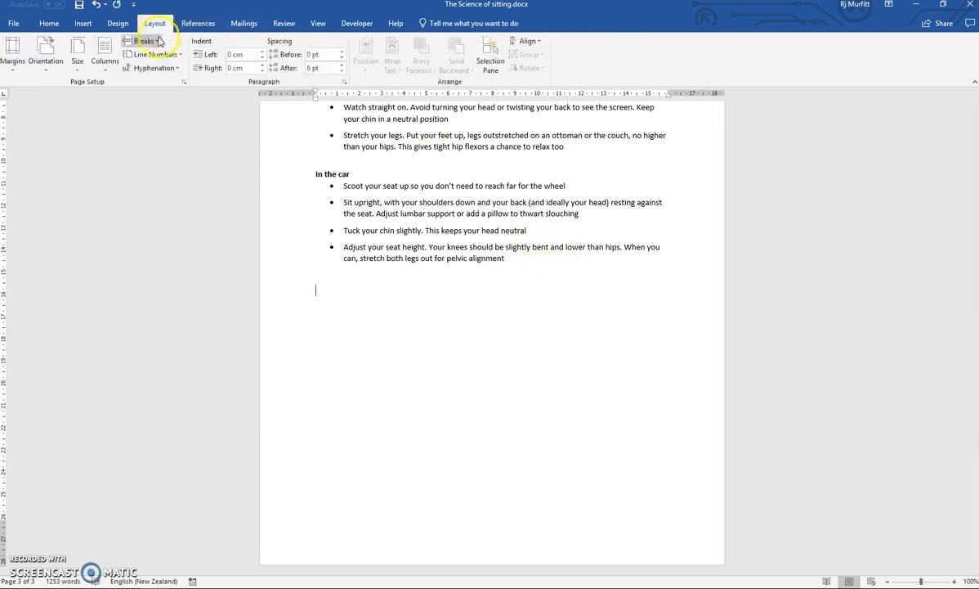
scroll(down, 3)
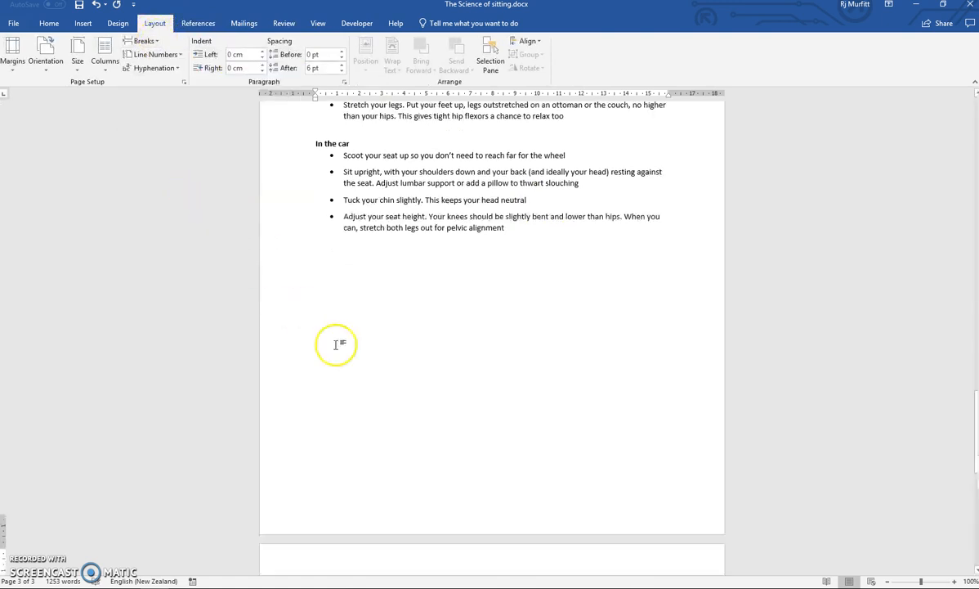
scroll(down, 3)
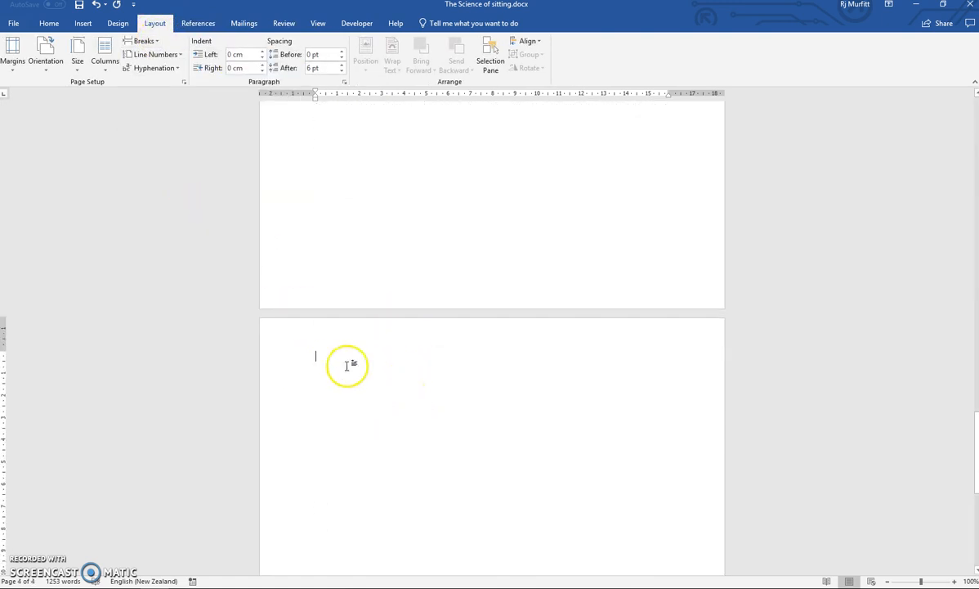
mouse_move(330, 360)
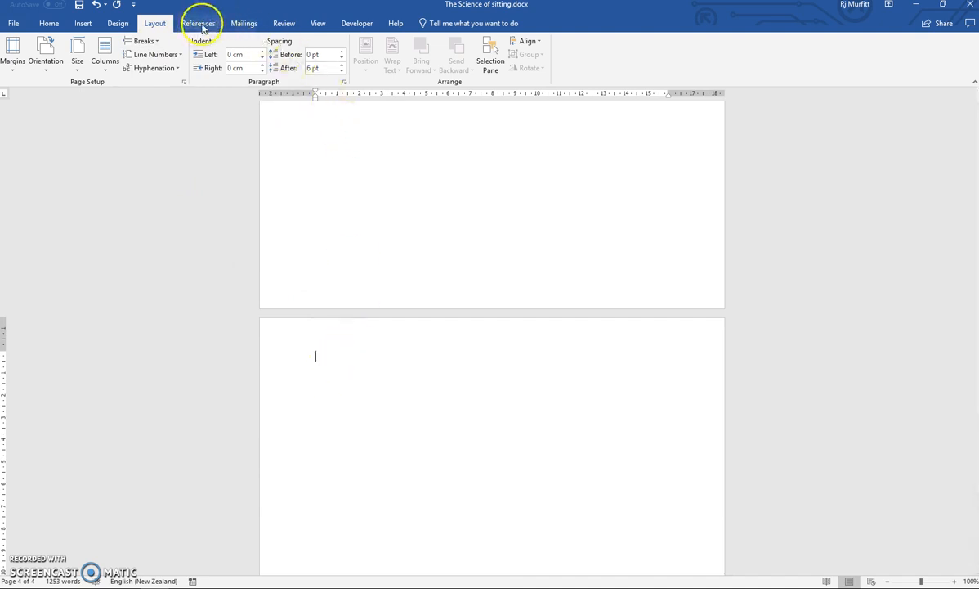
Insert a built-in bibliography from References onto the new final page
click(198, 23)
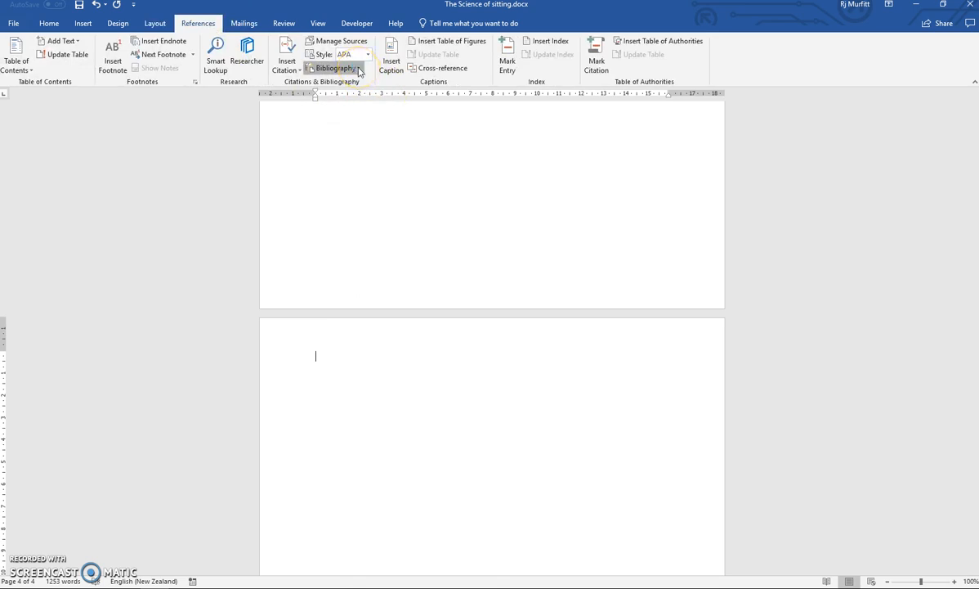
click(334, 68)
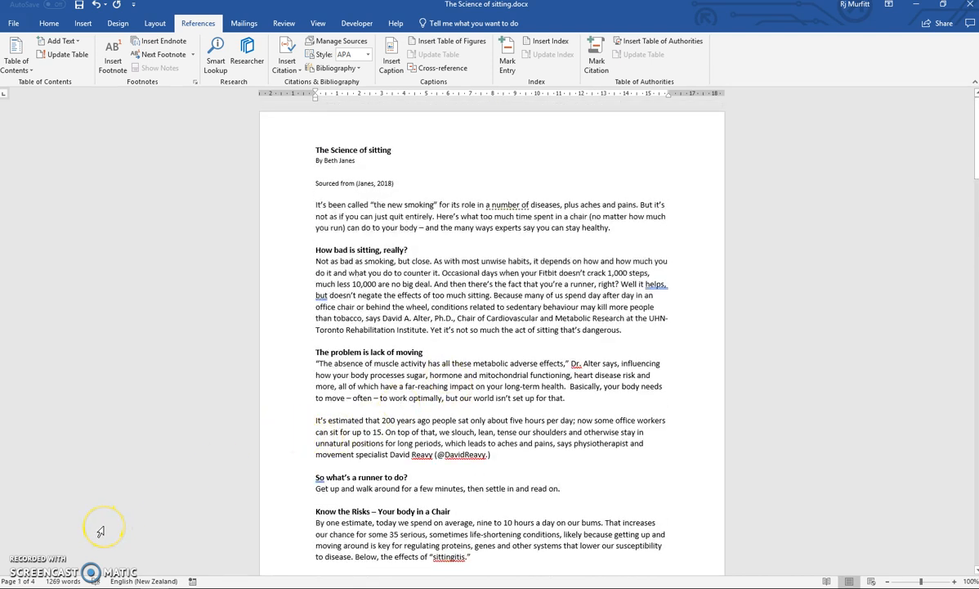
mouse_move(29, 562)
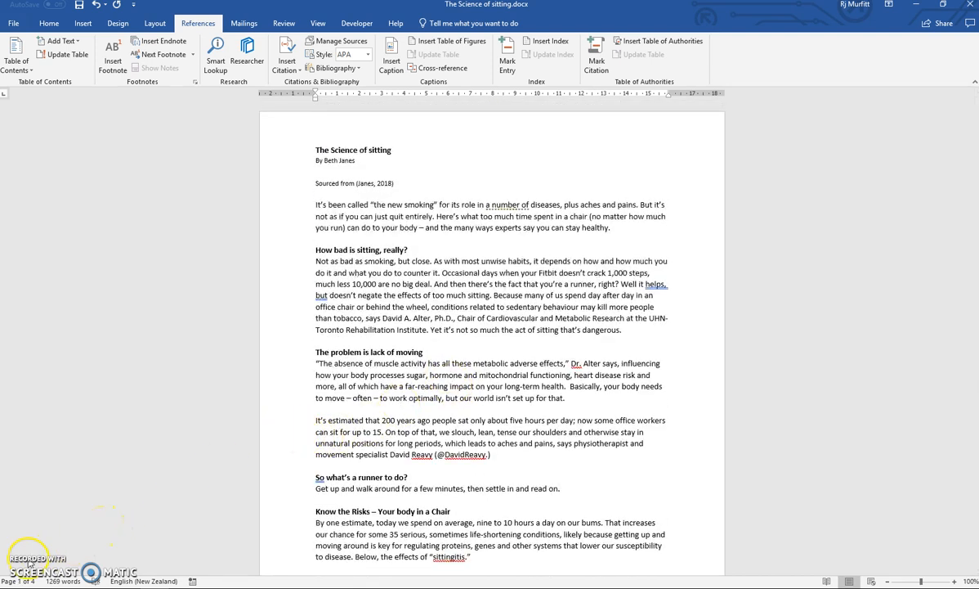